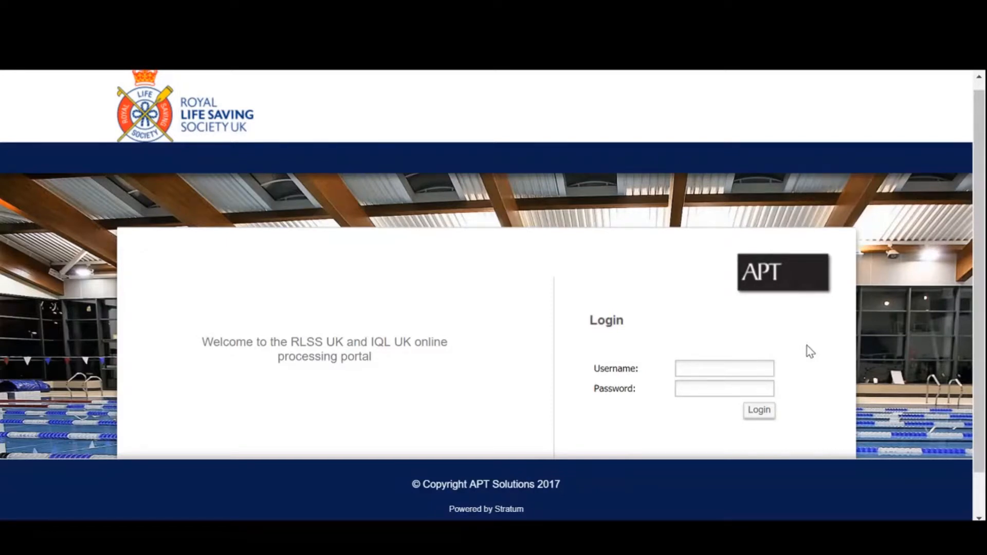
{"action": "mouse_move", "coordinate": [610, 332]}
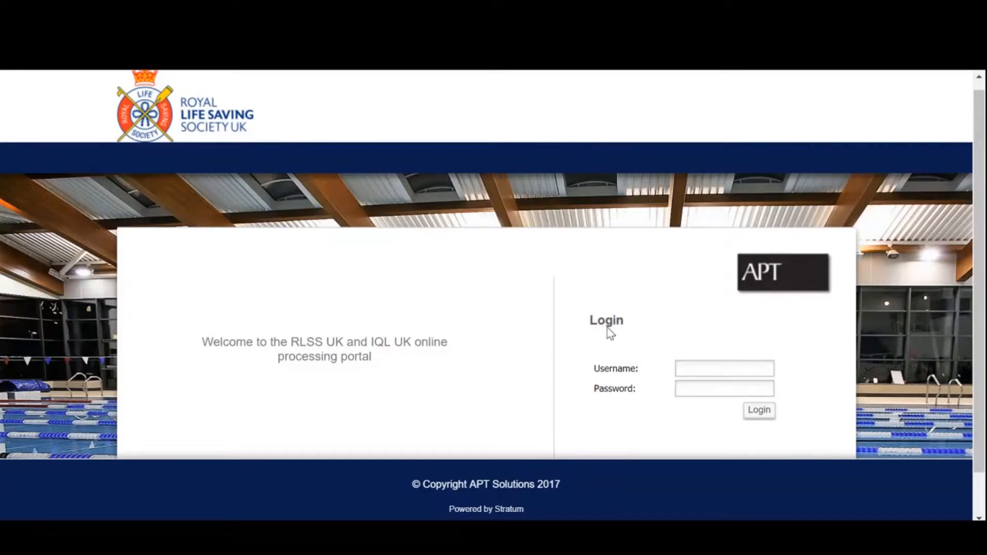
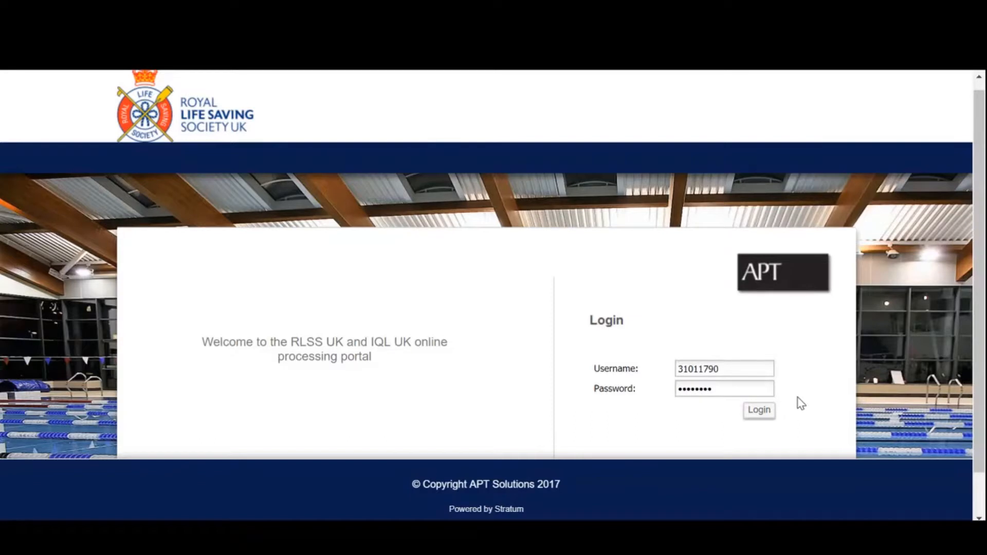
{"action": "left_click", "coordinate": [759, 410]}
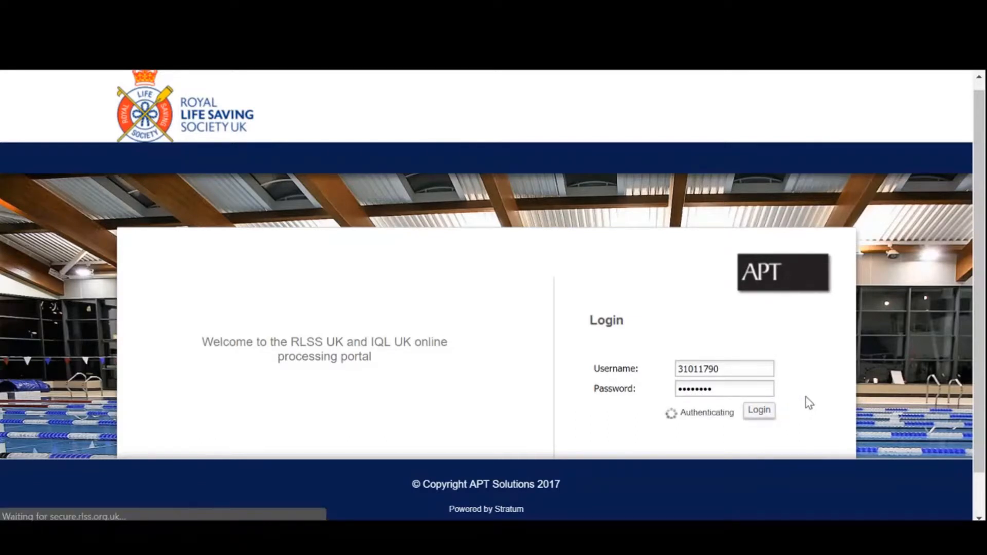
{"action": "left_click", "coordinate": [759, 410]}
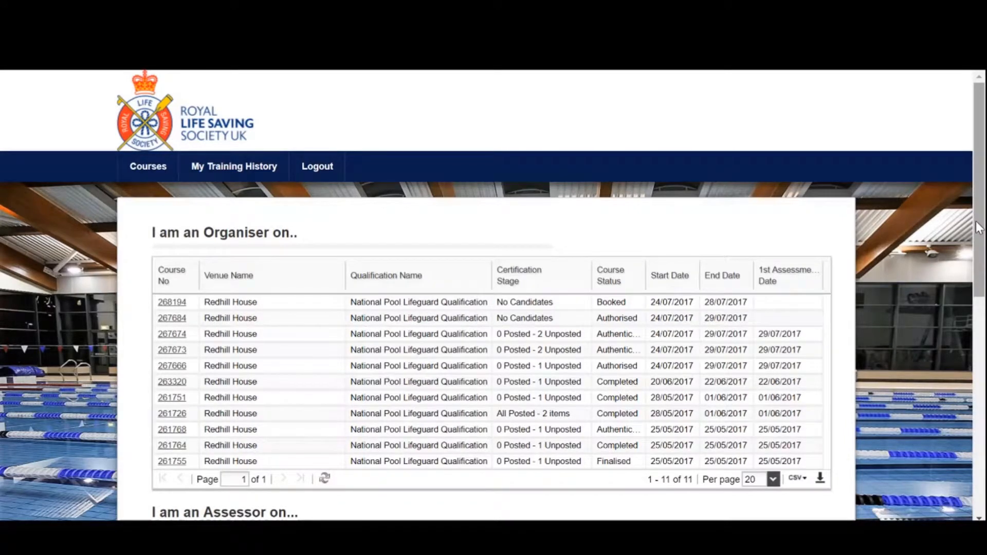
{"action": "mouse_move", "coordinate": [368, 231]}
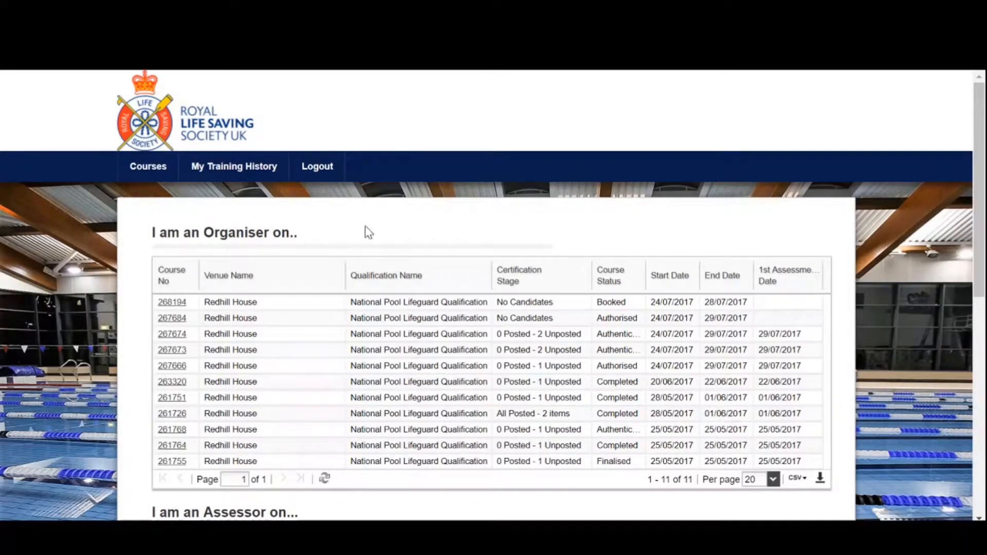
{"action": "scroll", "scroll_direction": "down", "scroll_amount": 3}
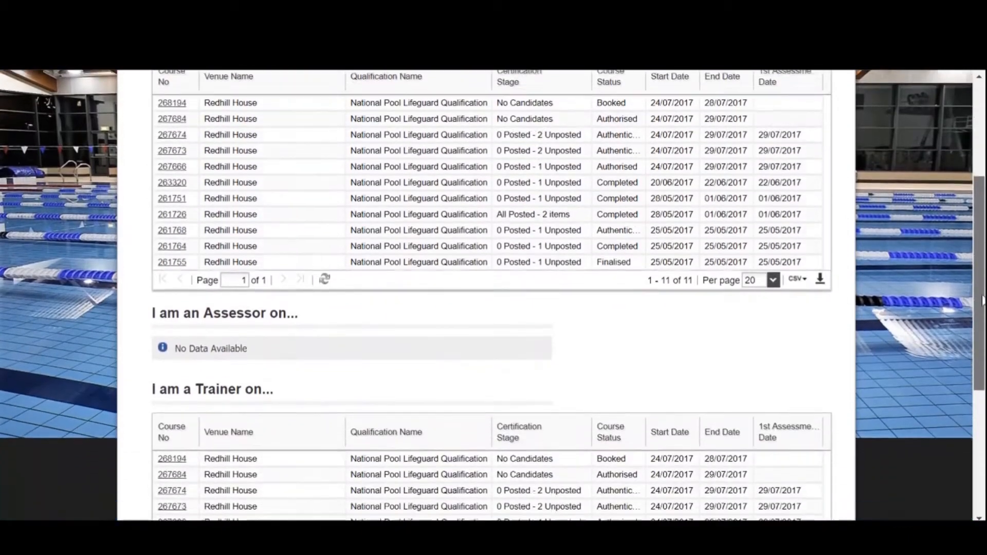
{"action": "scroll", "scroll_direction": "down", "scroll_amount": 3}
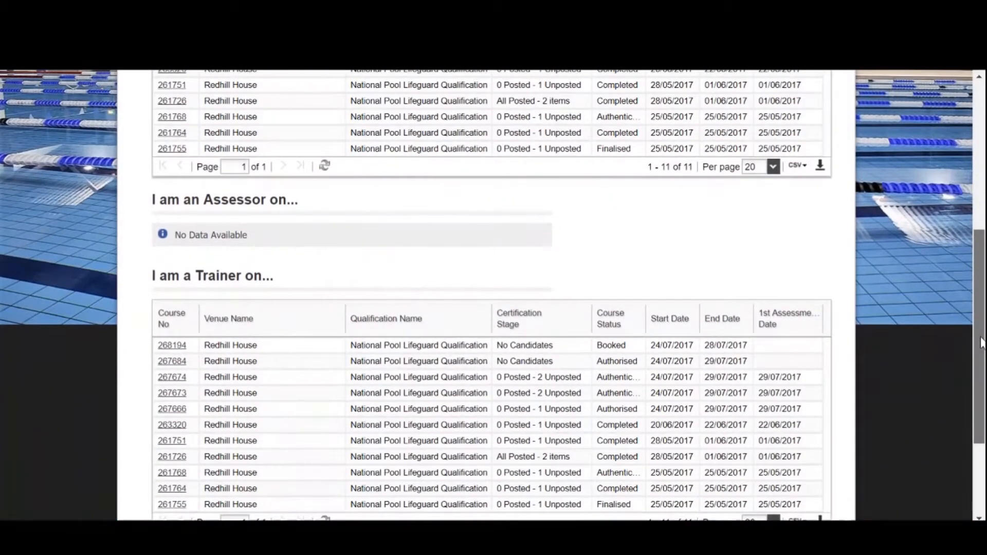
{"action": "scroll", "scroll_direction": "up", "scroll_amount": 3}
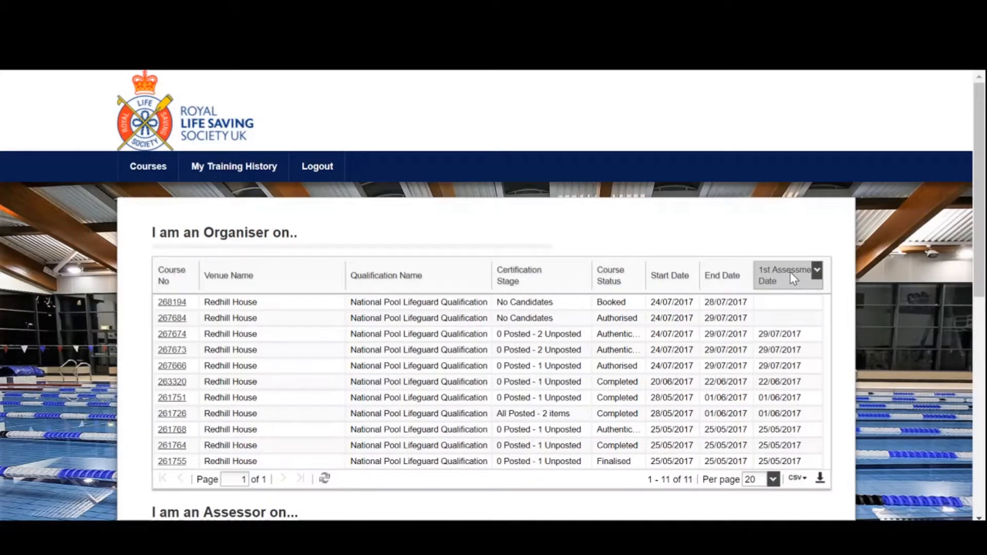
{"action": "mouse_move", "coordinate": [767, 239]}
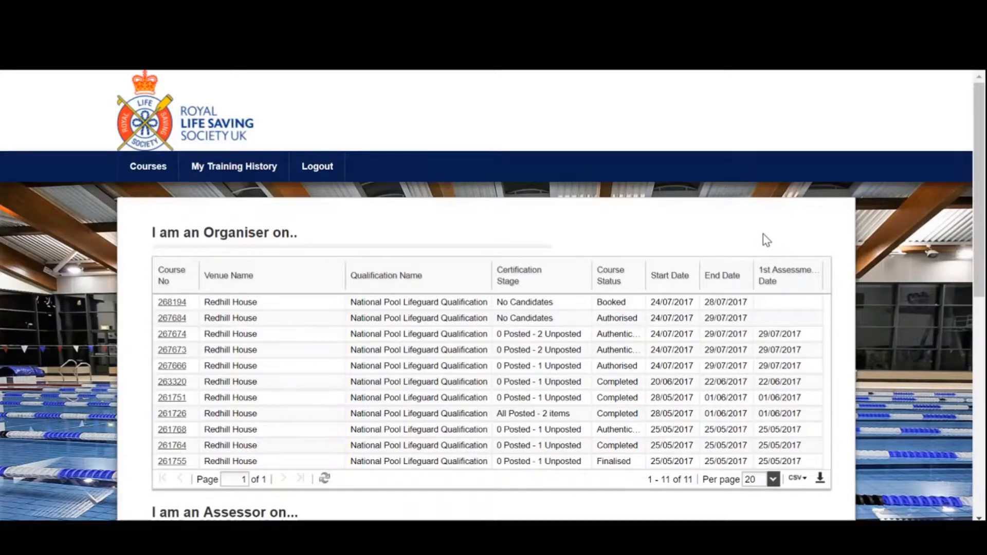
Choose Add a course from the Courses menu to reach the new course form
{"action": "left_click", "coordinate": [148, 166]}
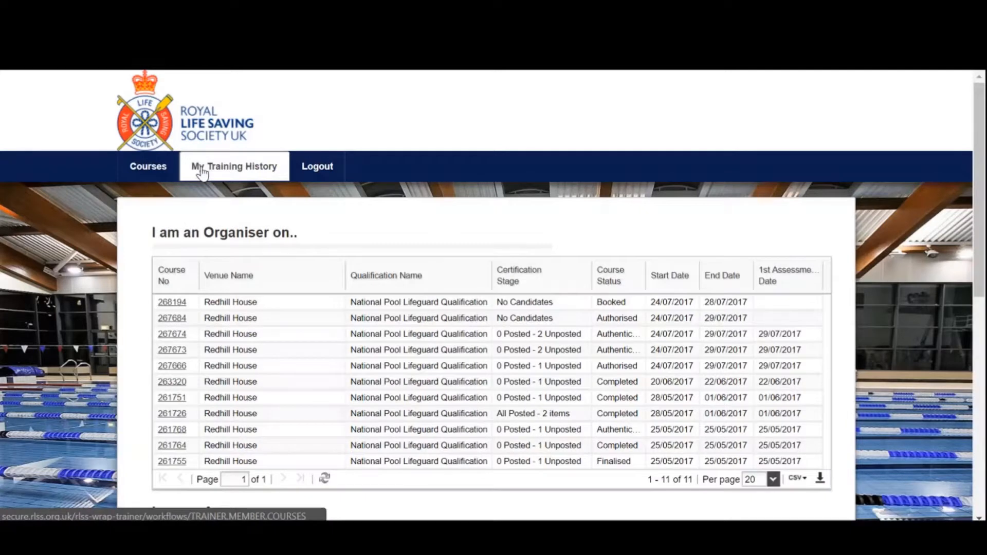
{"action": "mouse_move", "coordinate": [316, 167]}
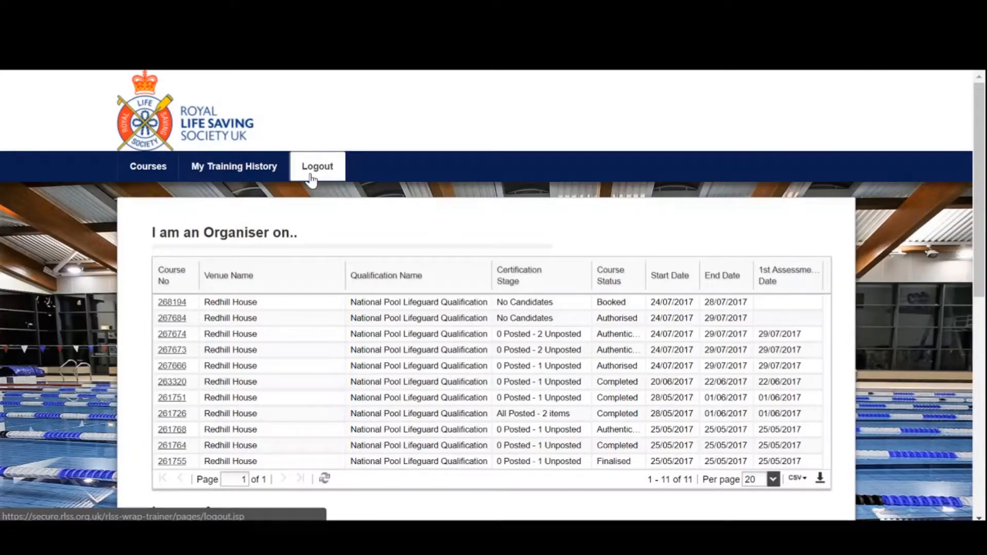
{"action": "left_click", "coordinate": [148, 167]}
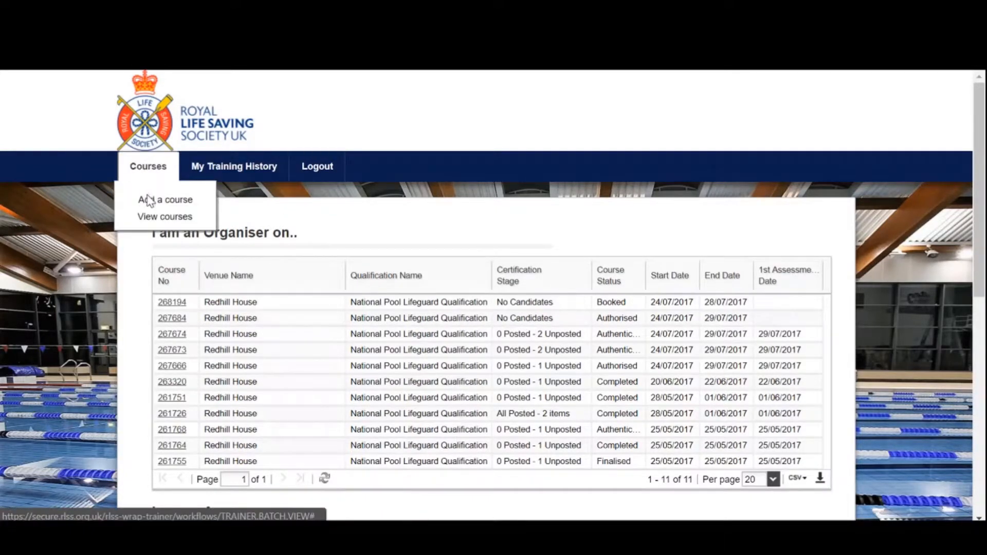
{"action": "left_click", "coordinate": [165, 200]}
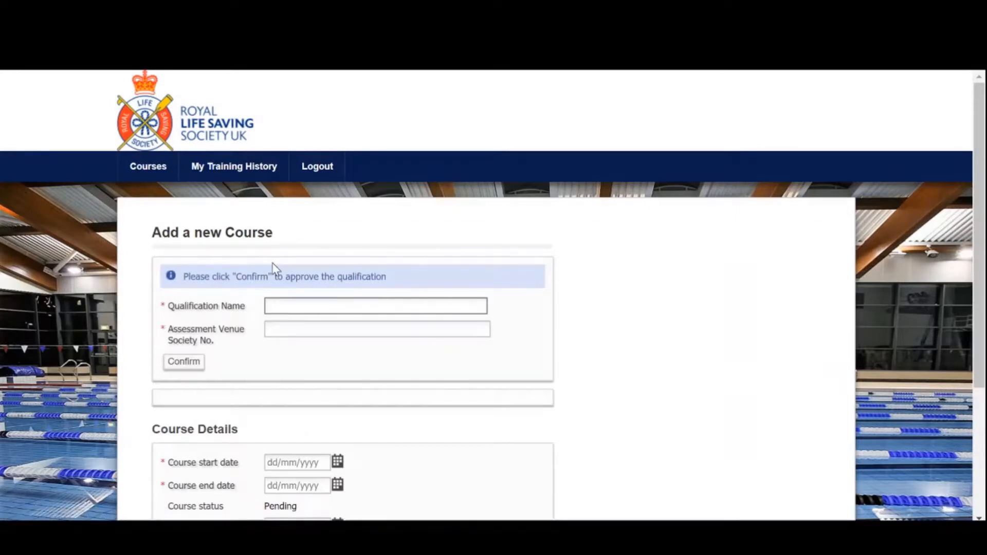
{"action": "mouse_move", "coordinate": [623, 211]}
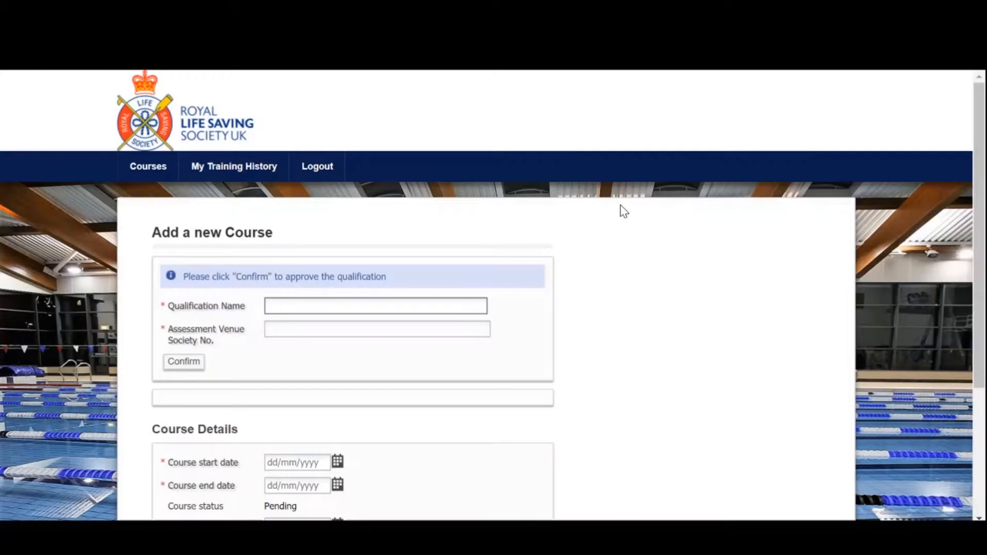
Set the qualification to National Pool Lifeguard Qualification from the suggestions
{"action": "left_click", "coordinate": [374, 305]}
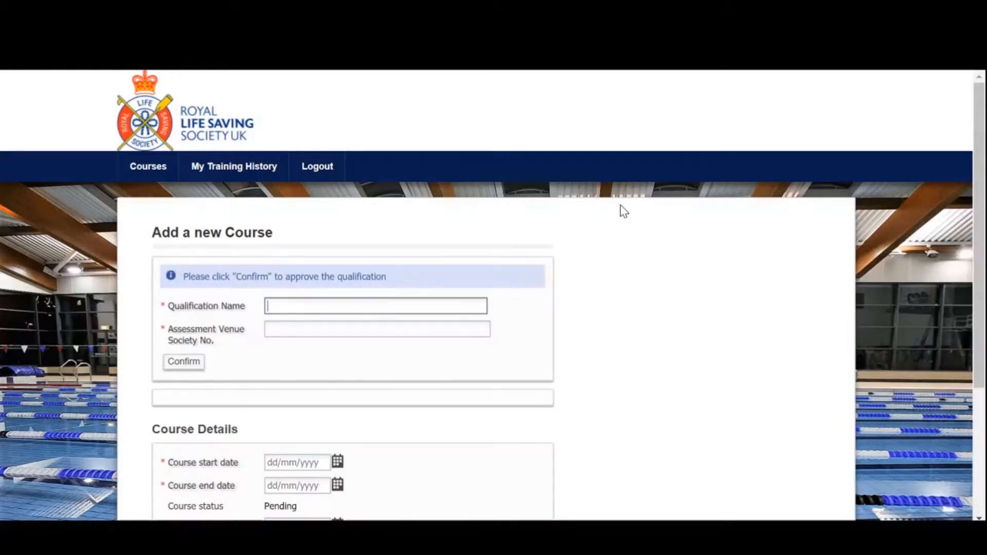
{"action": "type", "text": "national p"}
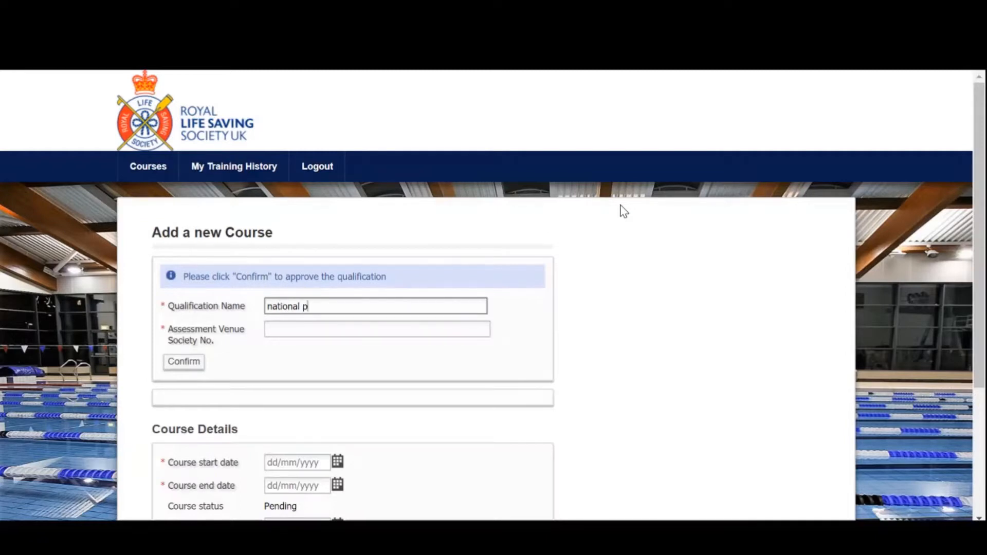
{"action": "type", "text": "ool life"}
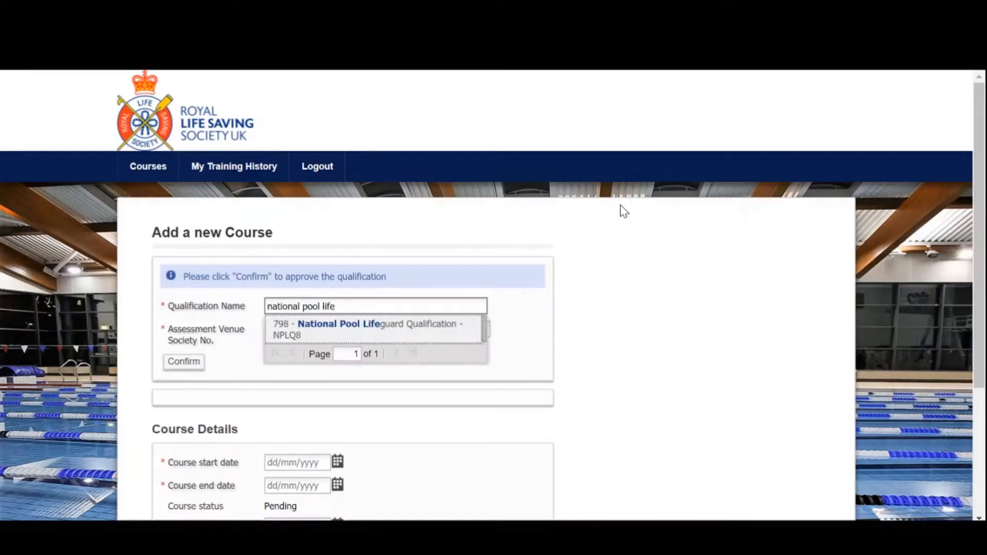
{"action": "left_click", "coordinate": [365, 329]}
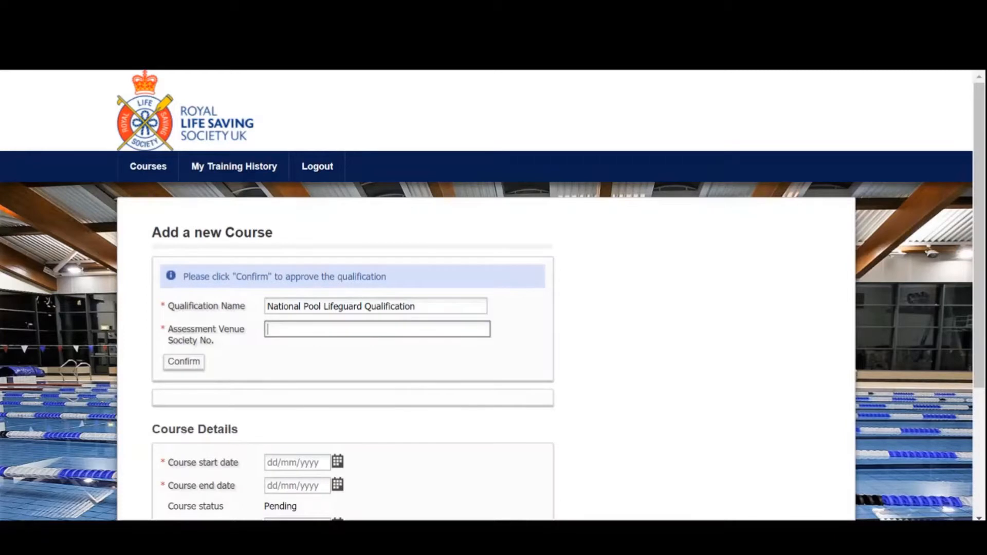
Enter 10013711 as both the assessment venue and ATC/P training venue society numbers
{"action": "type", "text": "1"}
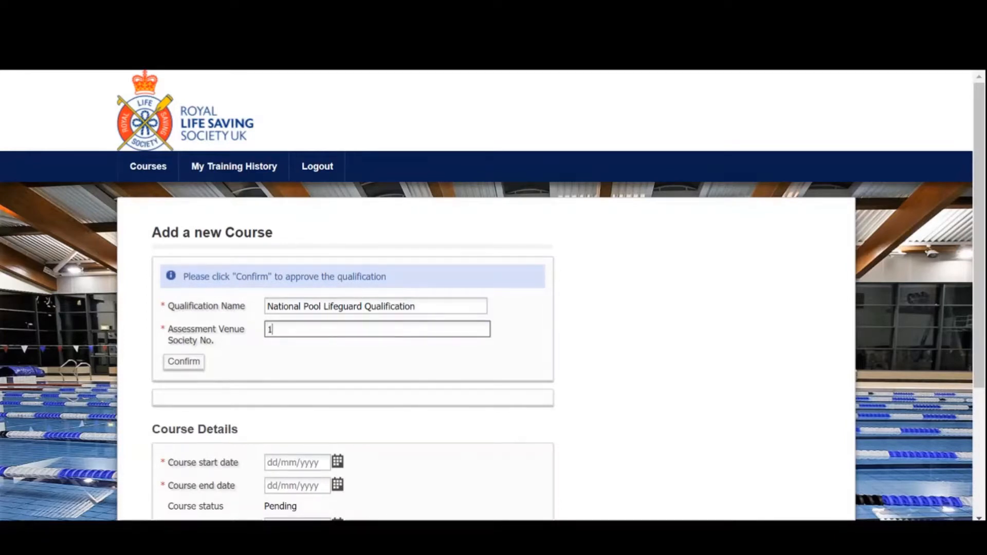
{"action": "type", "text": "0013711"}
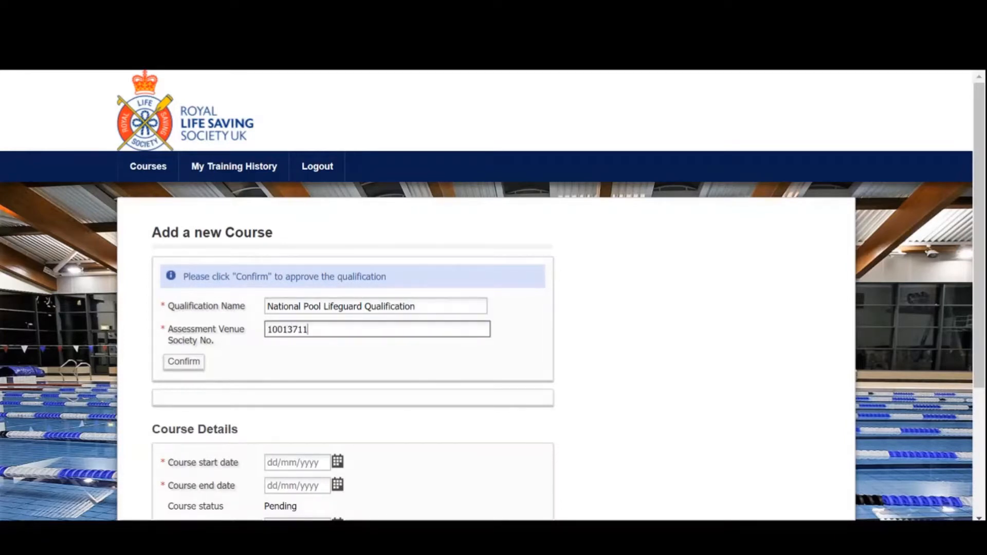
{"action": "left_click", "coordinate": [183, 361]}
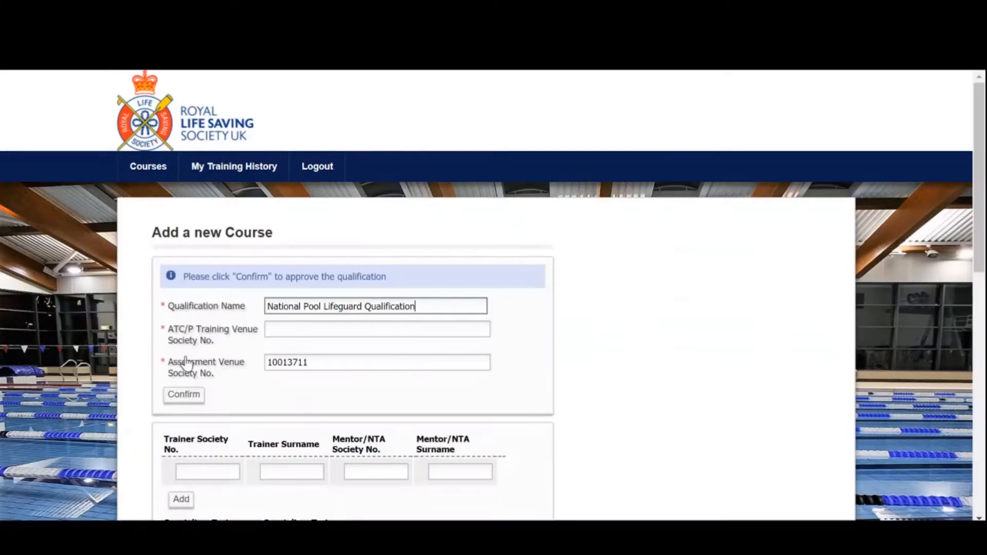
{"action": "left_click", "coordinate": [376, 329]}
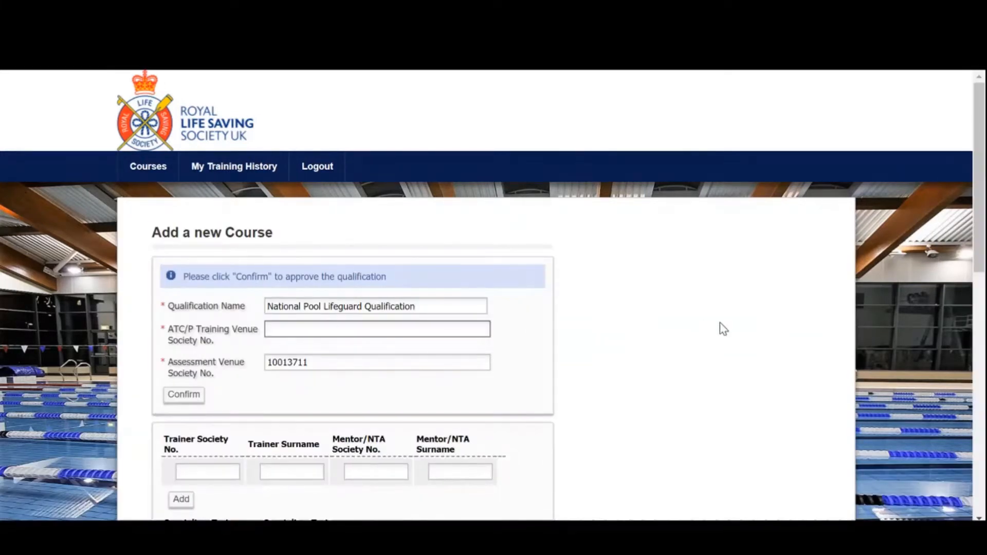
{"action": "type", "text": "1001"}
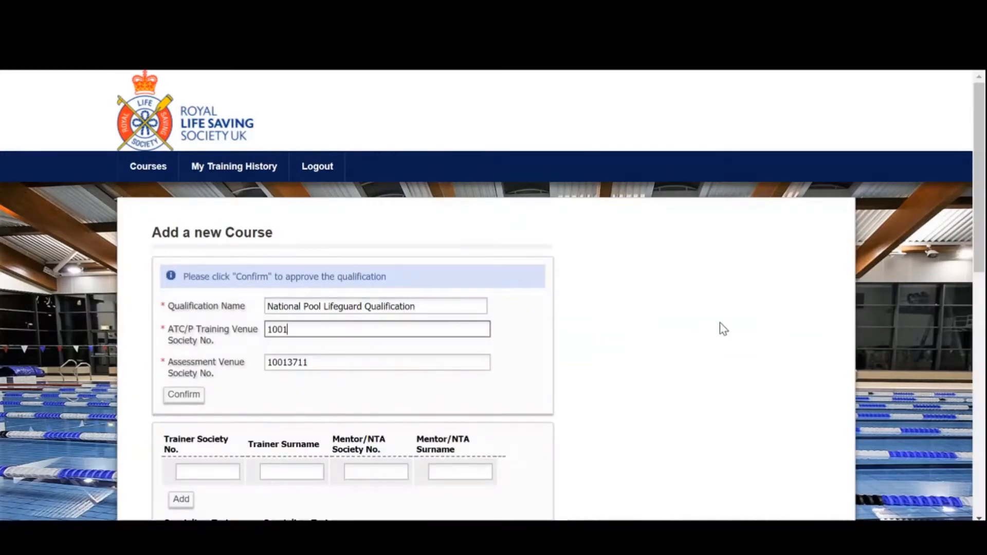
{"action": "type", "text": "3711"}
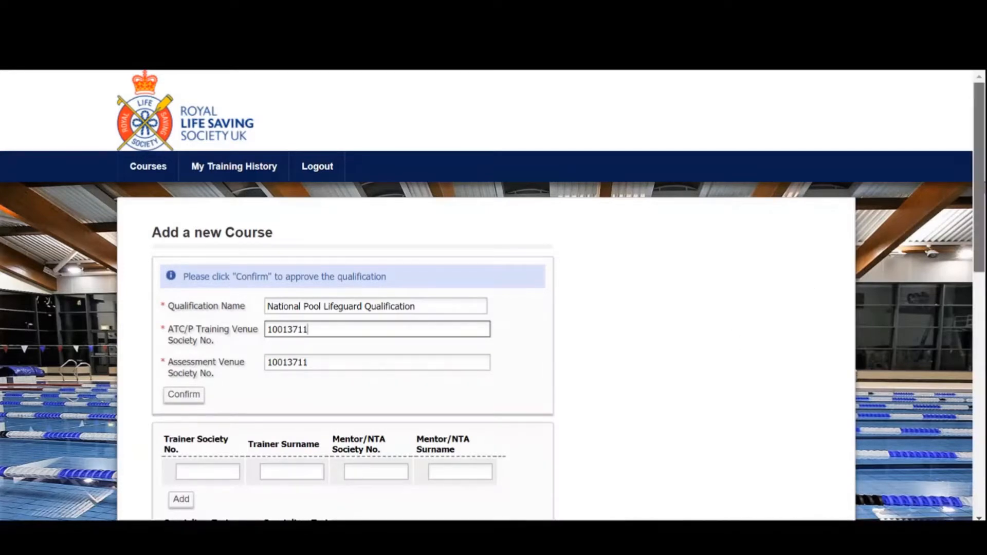
Fill in the trainer and organiser society numbers with surname Winstanley
{"action": "scroll", "scroll_direction": "down", "scroll_amount": 3}
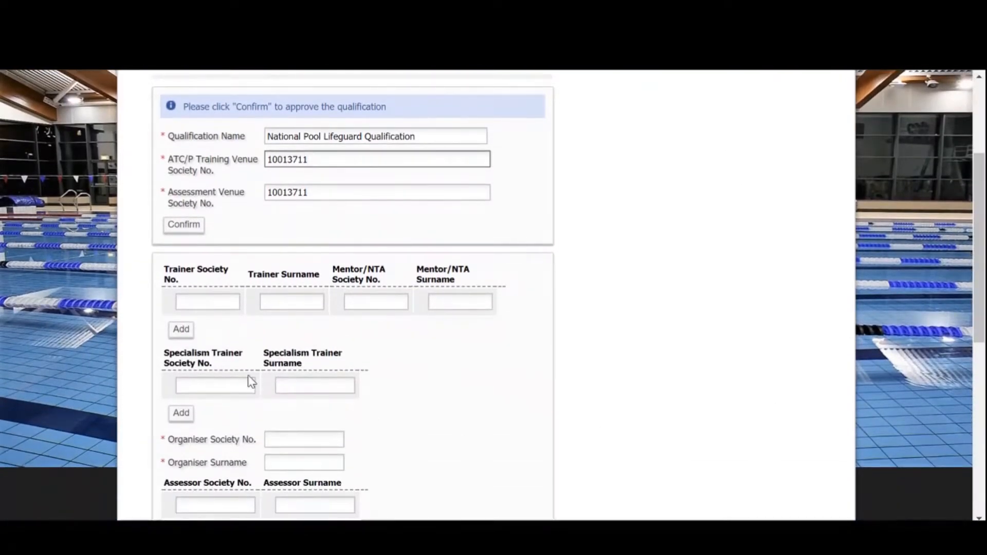
{"action": "left_click", "coordinate": [206, 302]}
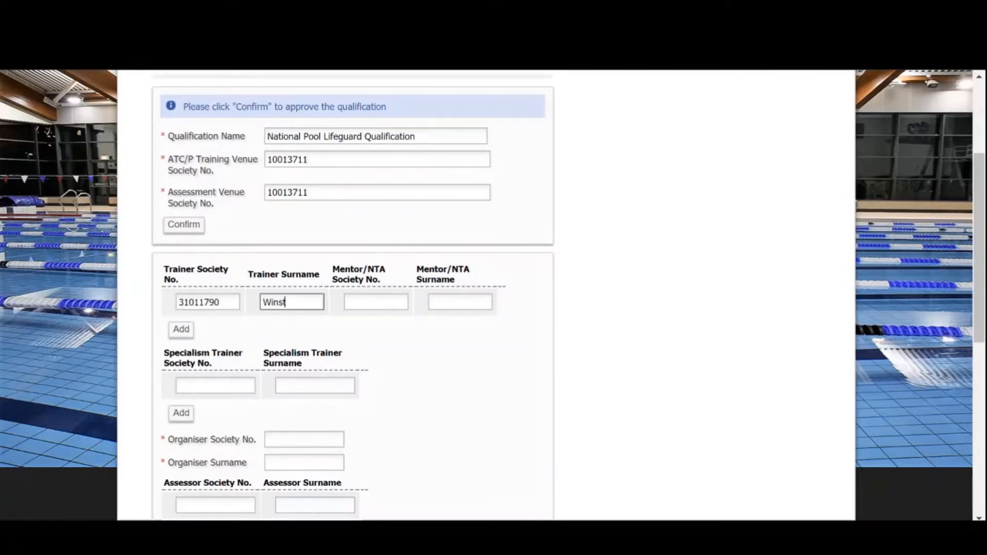
{"action": "type", "text": "anley"}
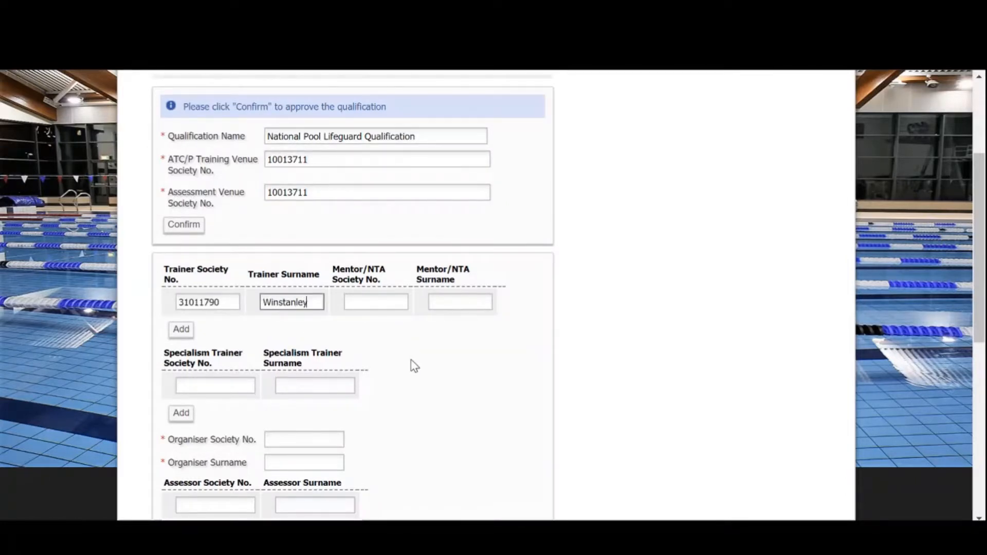
{"action": "mouse_move", "coordinate": [403, 413]}
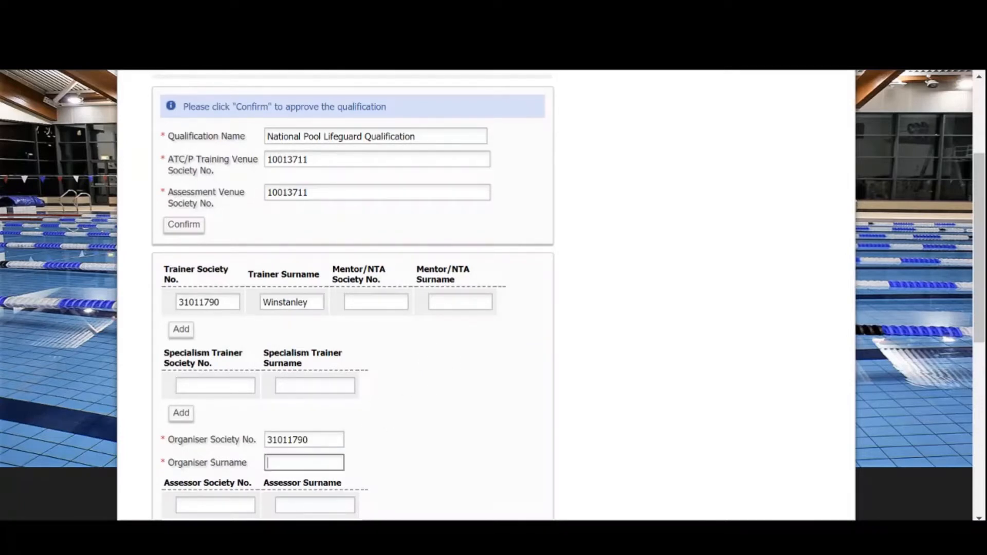
{"action": "type", "text": "Winstanley"}
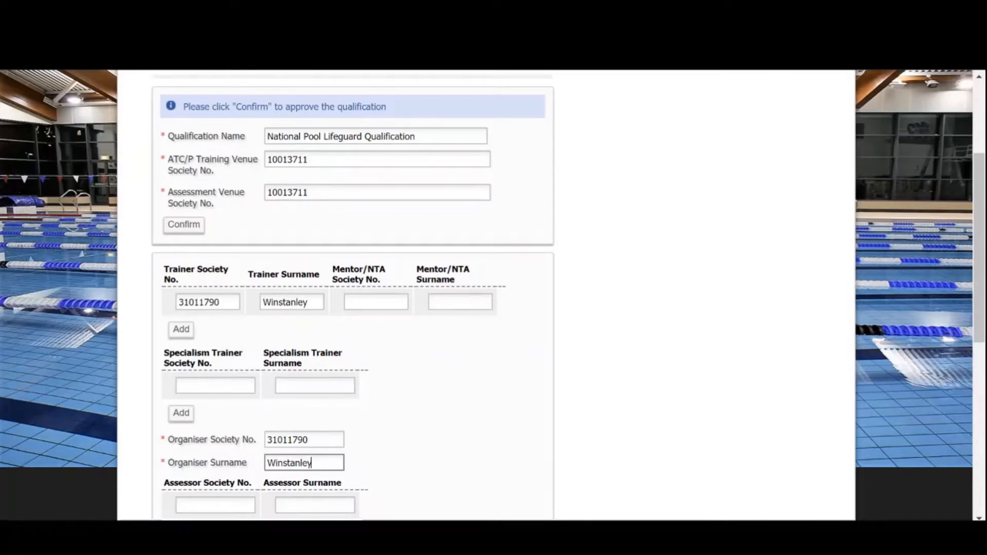
{"action": "left_click", "coordinate": [214, 505]}
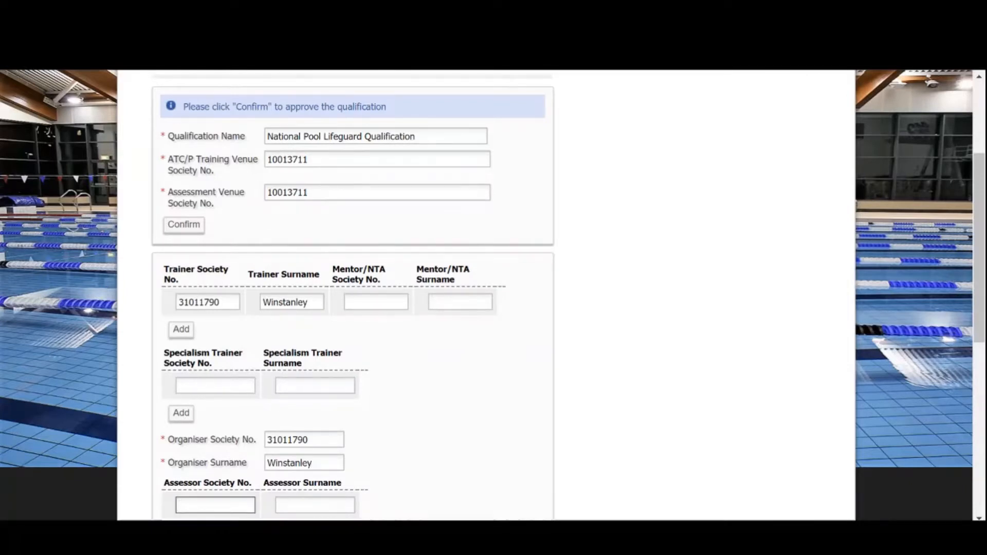
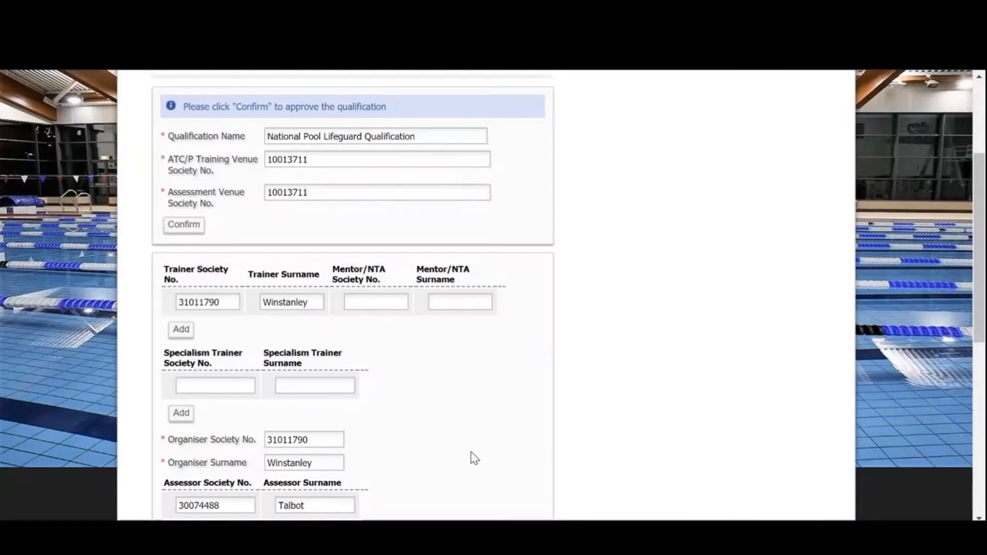
{"action": "scroll", "scroll_direction": "down", "scroll_amount": 3}
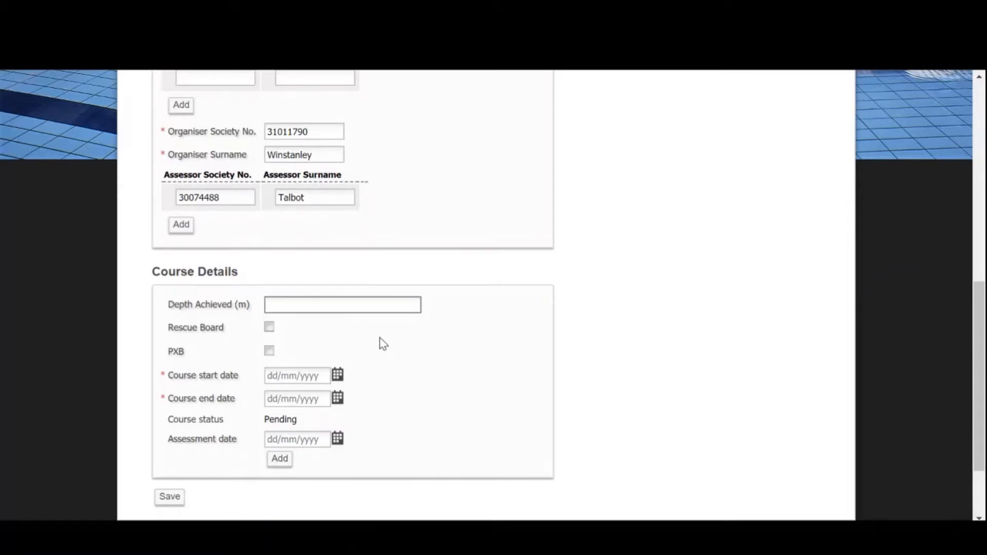
Record a depth achieved of 2 m and tick Rescue Board in Course Details
{"action": "type", "text": "2"}
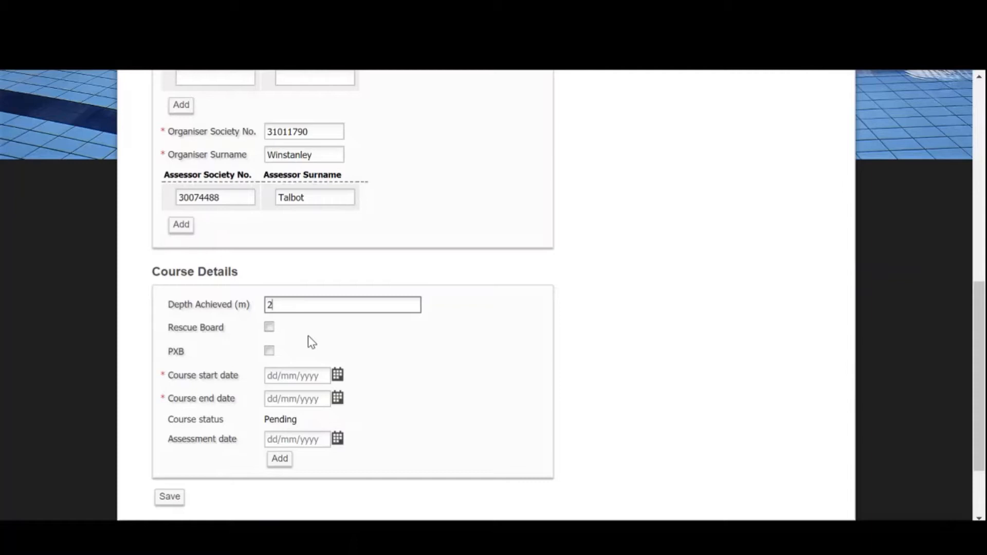
{"action": "left_click", "coordinate": [269, 327]}
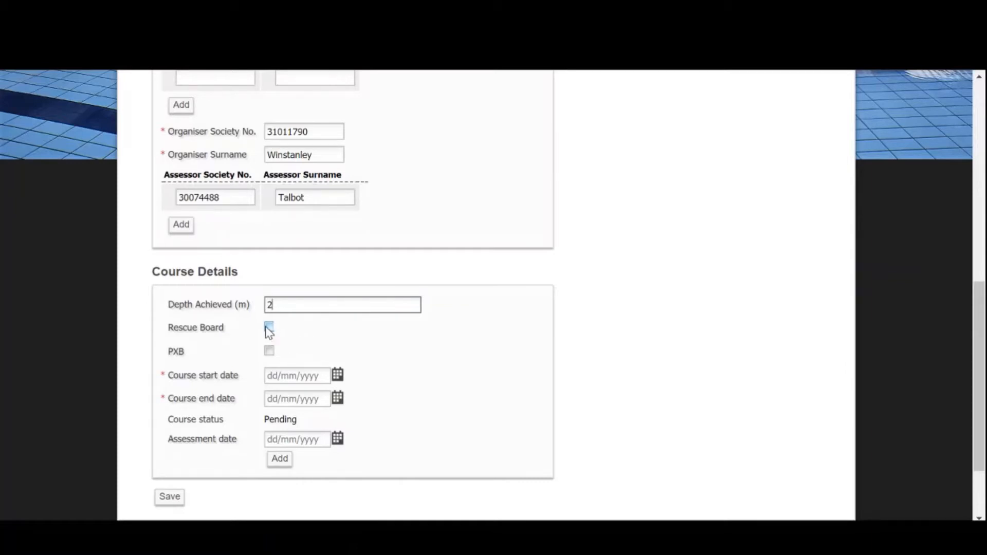
{"action": "left_click", "coordinate": [268, 326]}
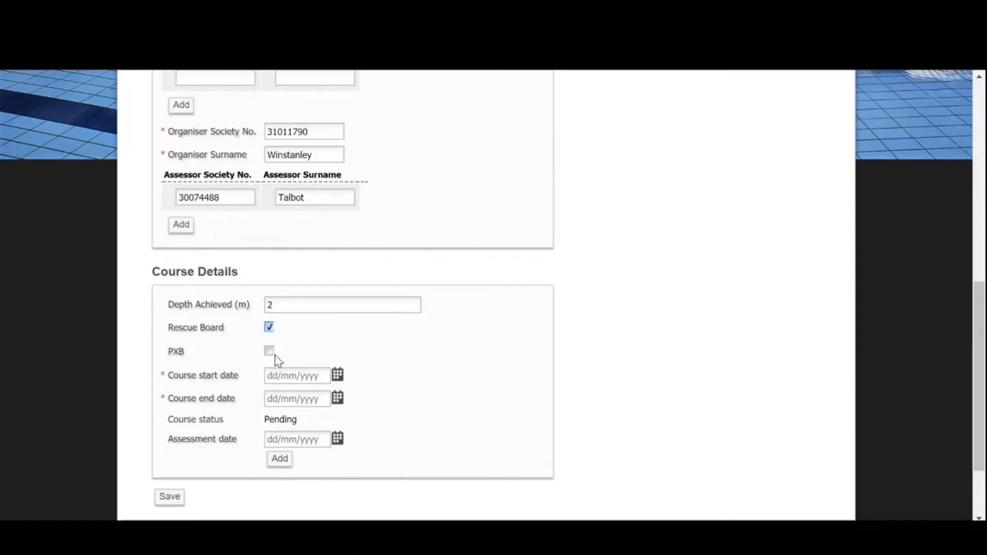
{"action": "left_click", "coordinate": [269, 350]}
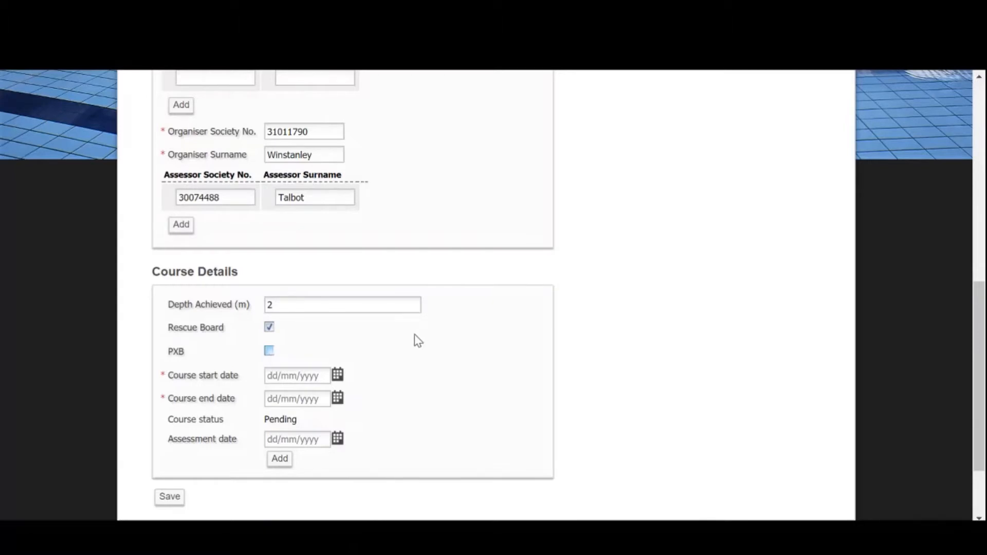
{"action": "mouse_move", "coordinate": [364, 381]}
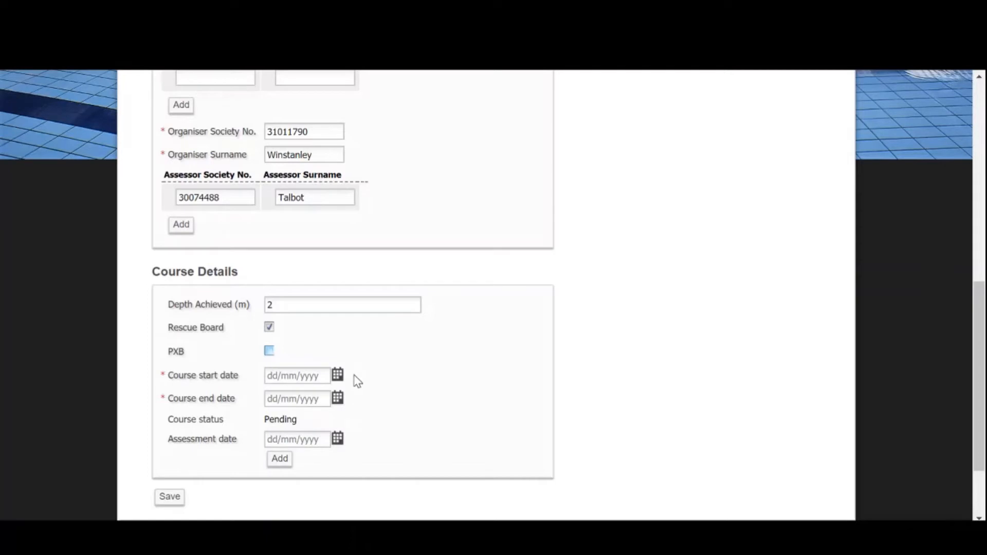
Set start date 31/07/2017, end and assessment date 04/08/2017, and save the course details
{"action": "left_click", "coordinate": [337, 375]}
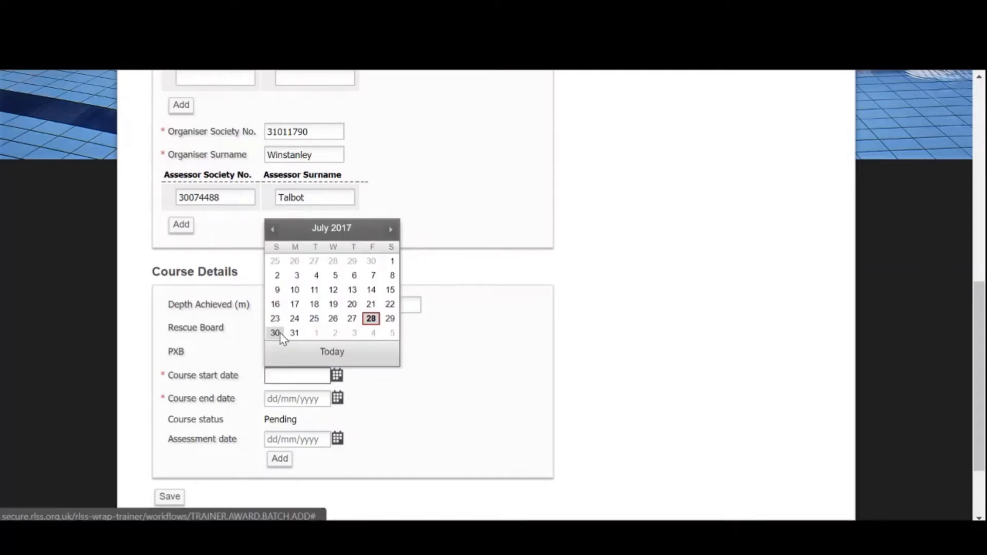
{"action": "left_click", "coordinate": [337, 398]}
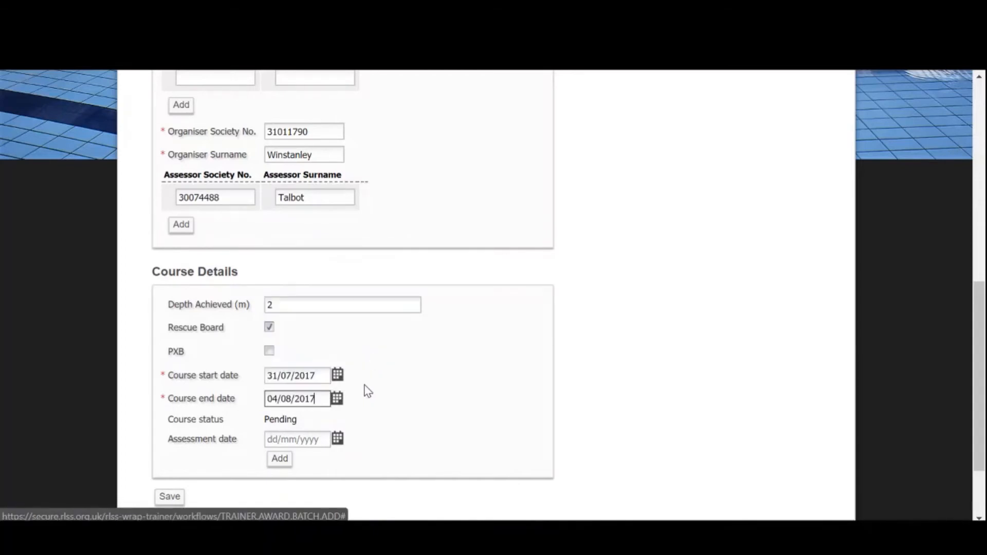
{"action": "type", "text": "04/08/2017"}
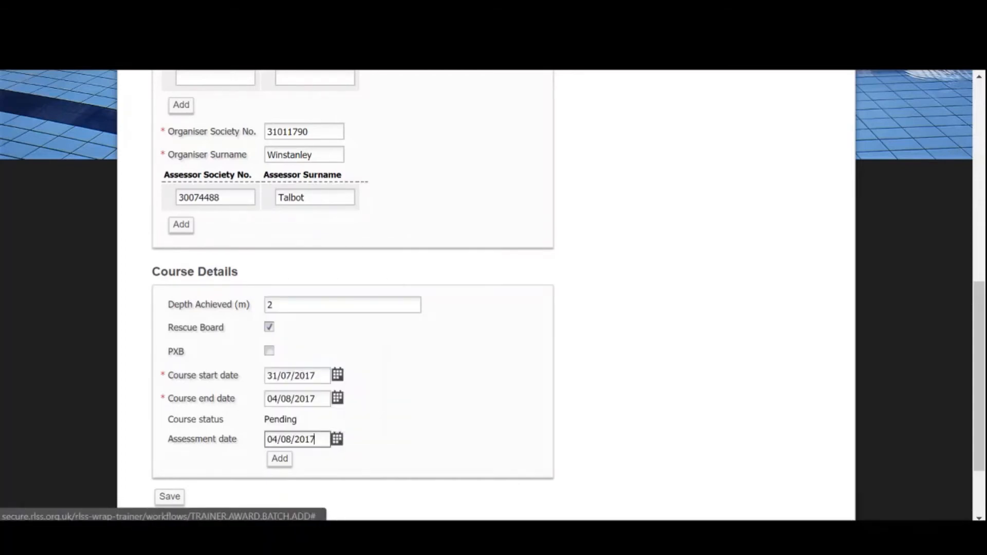
{"action": "left_click", "coordinate": [170, 496]}
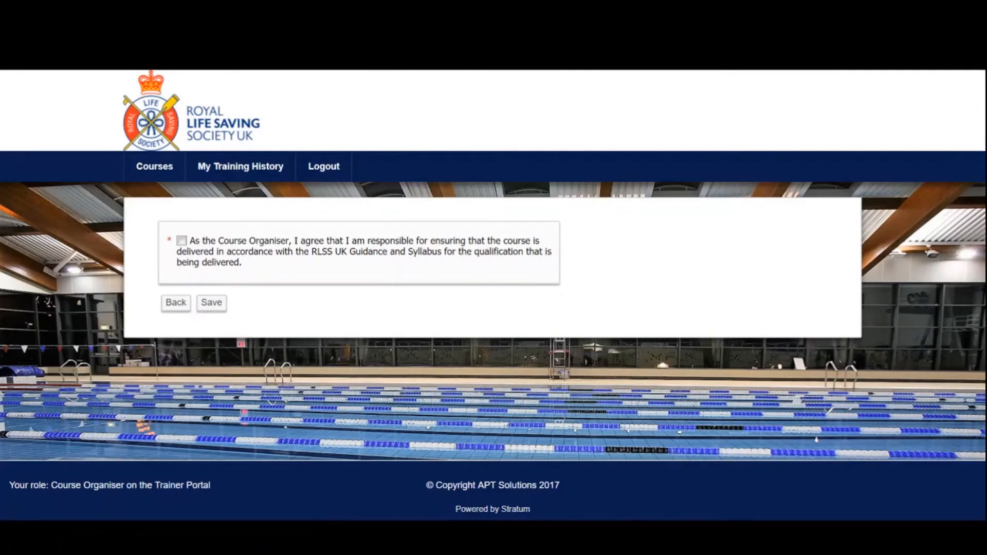
Accept the course organiser responsibility statement and save, creating course 268416
{"action": "left_click", "coordinate": [181, 240]}
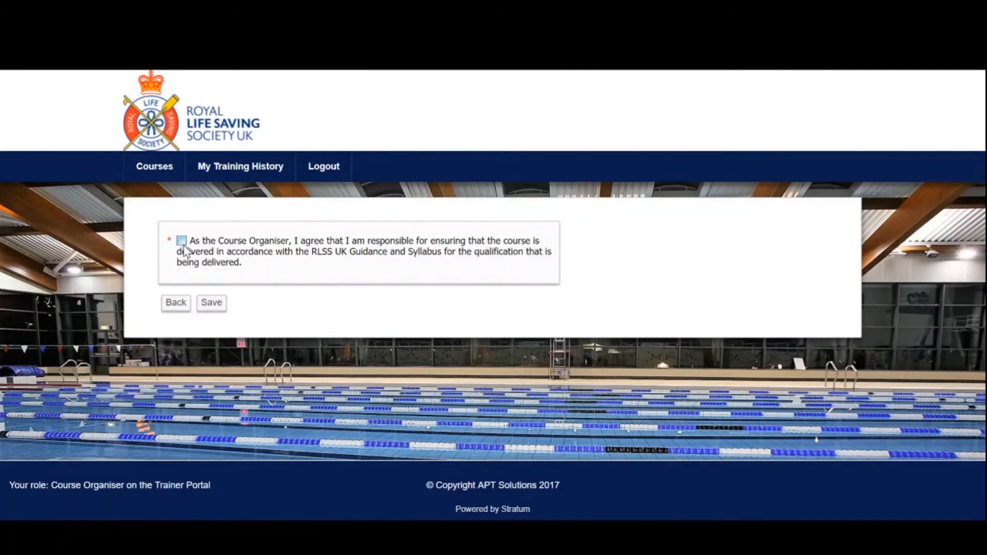
{"action": "mouse_move", "coordinate": [246, 291]}
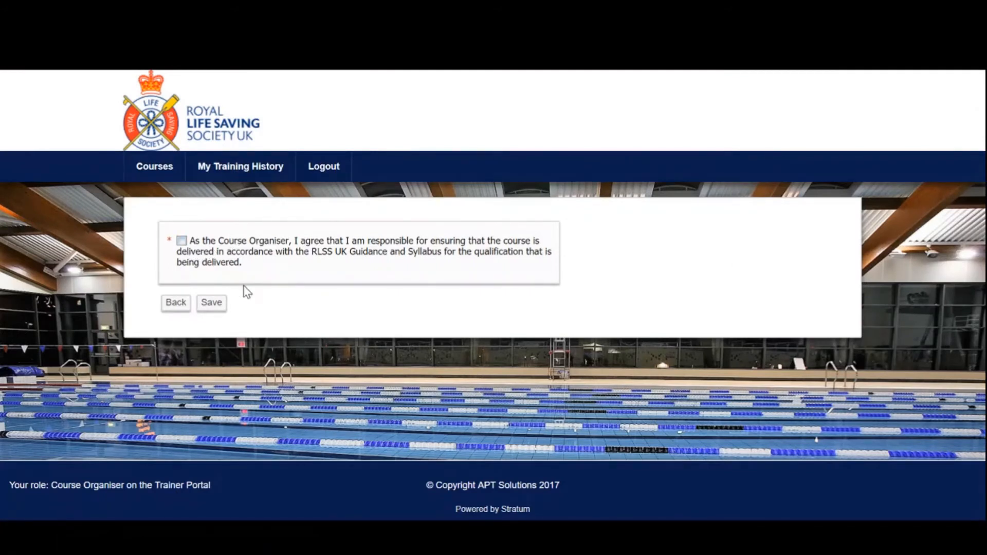
{"action": "left_click", "coordinate": [181, 240]}
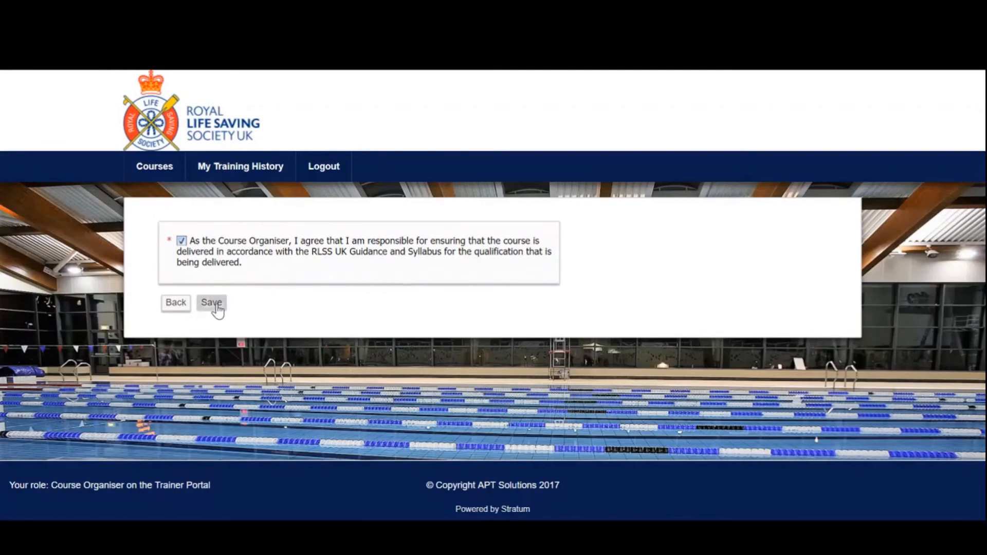
{"action": "left_click", "coordinate": [211, 302]}
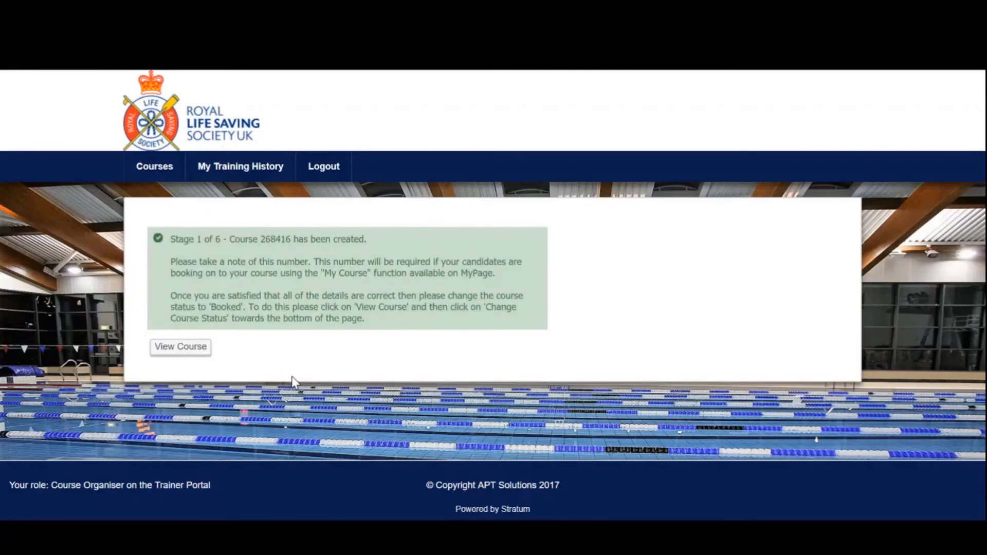
{"action": "mouse_move", "coordinate": [451, 414]}
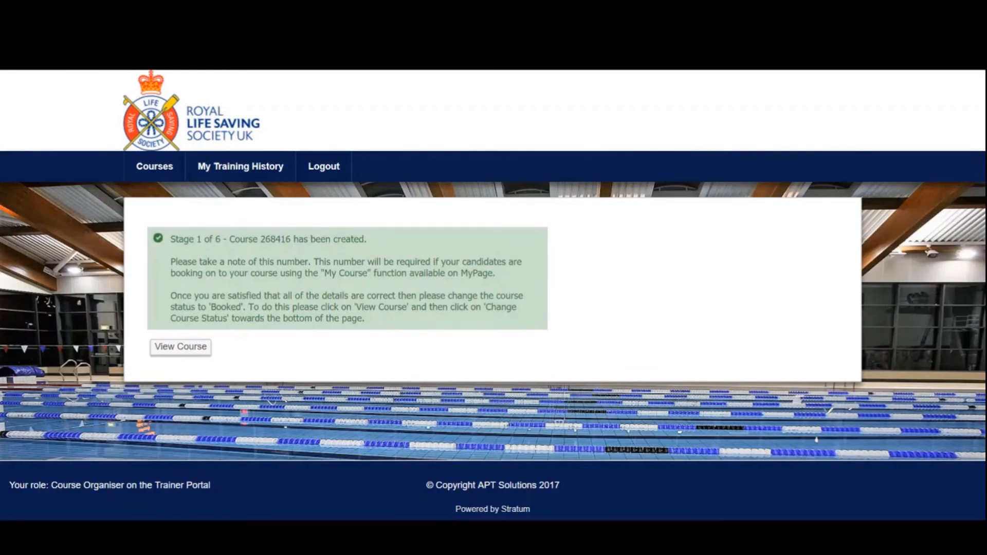
{"action": "double_click", "coordinate": [276, 239]}
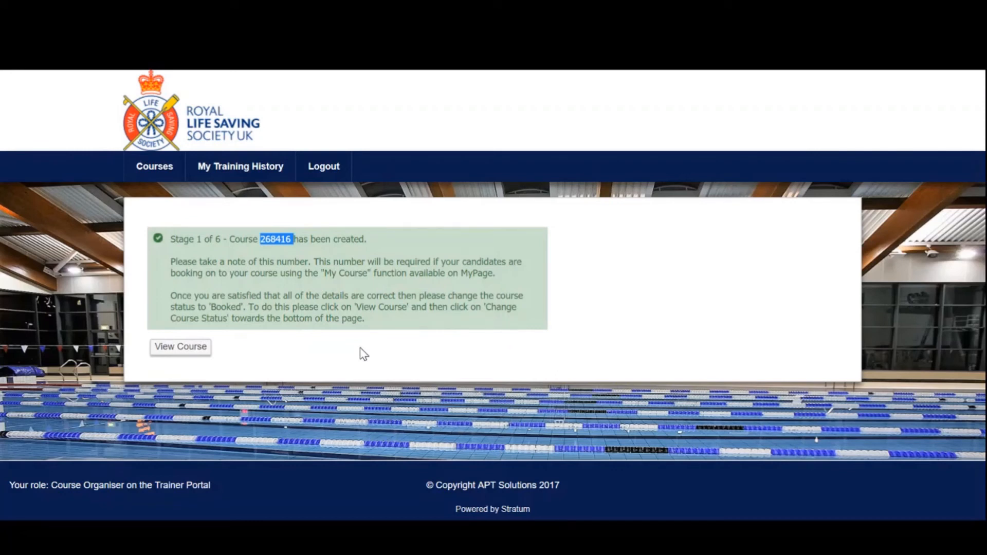